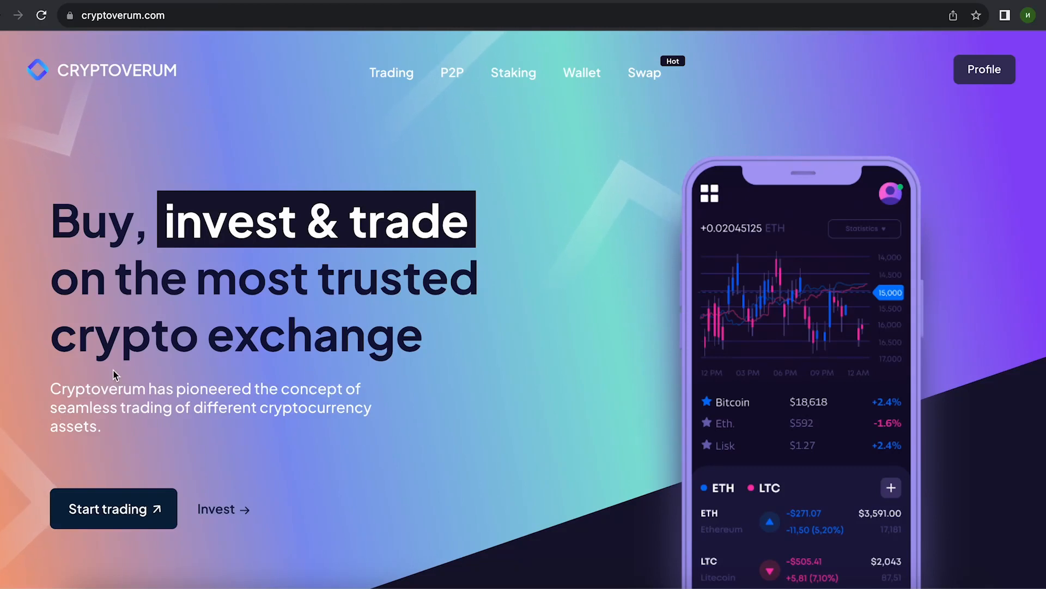
{"action": "mouse_move", "coordinate": [347, 136]}
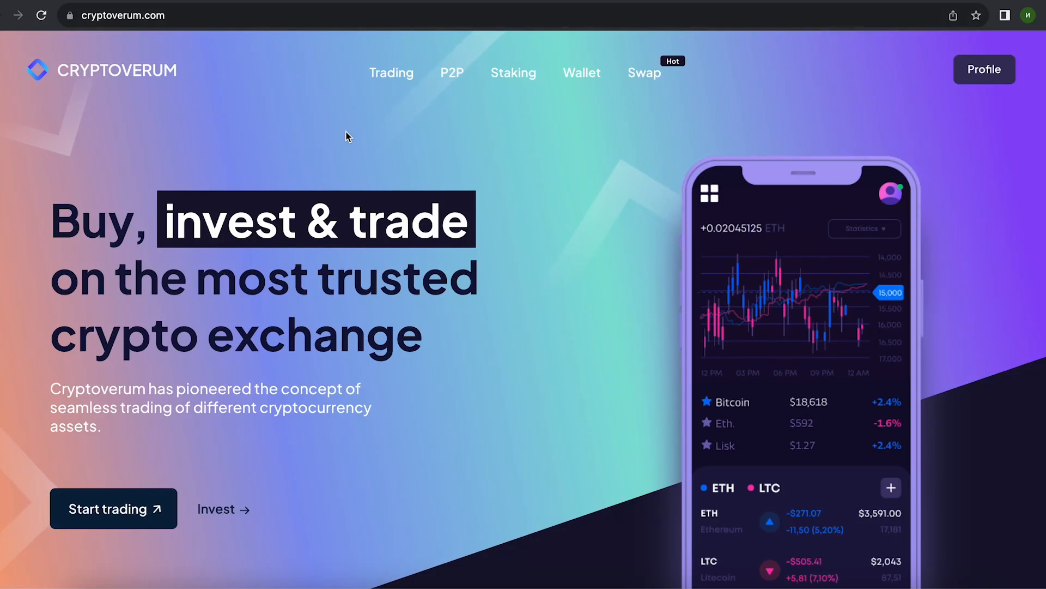
{"action": "mouse_move", "coordinate": [459, 166]}
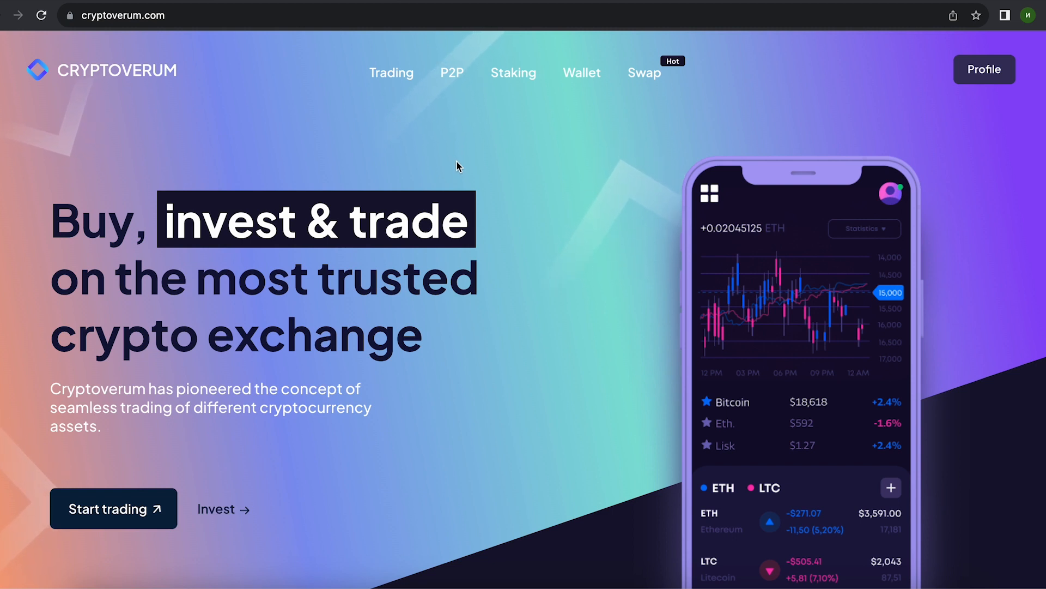
{"action": "mouse_move", "coordinate": [379, 95]}
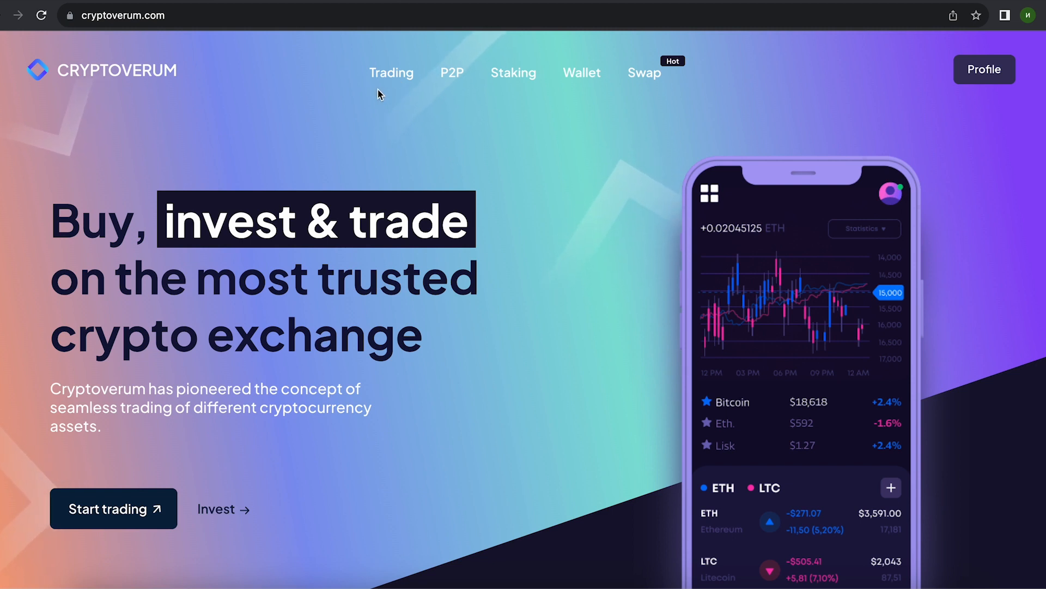
Step: Bring up the ETH/USDT spot trading page with its live order book
{"action": "left_click", "coordinate": [392, 73]}
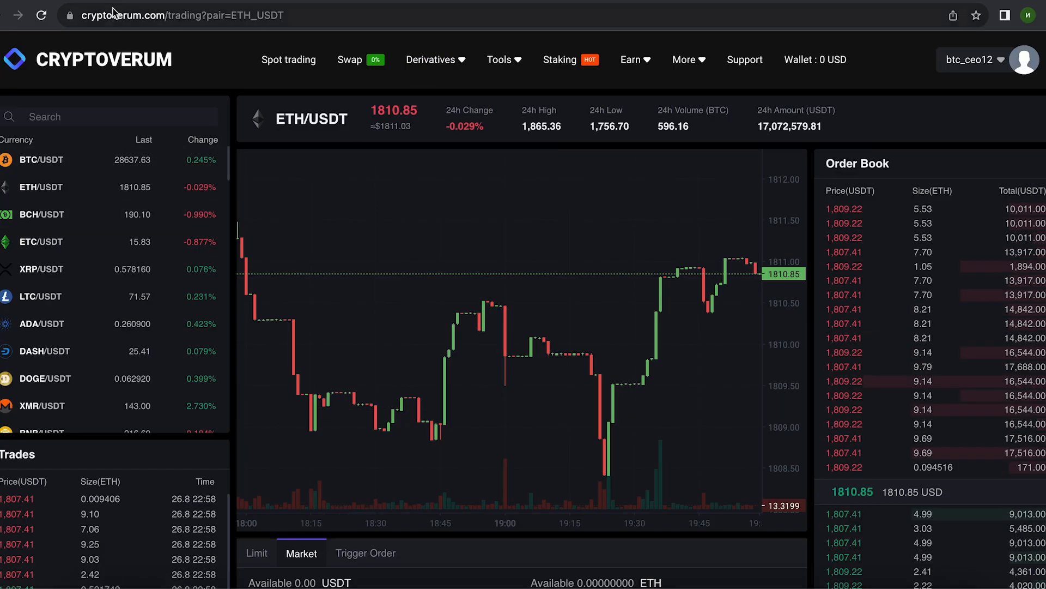
{"action": "type", "text": "binance.com/en/trade/ETH_USDT"}
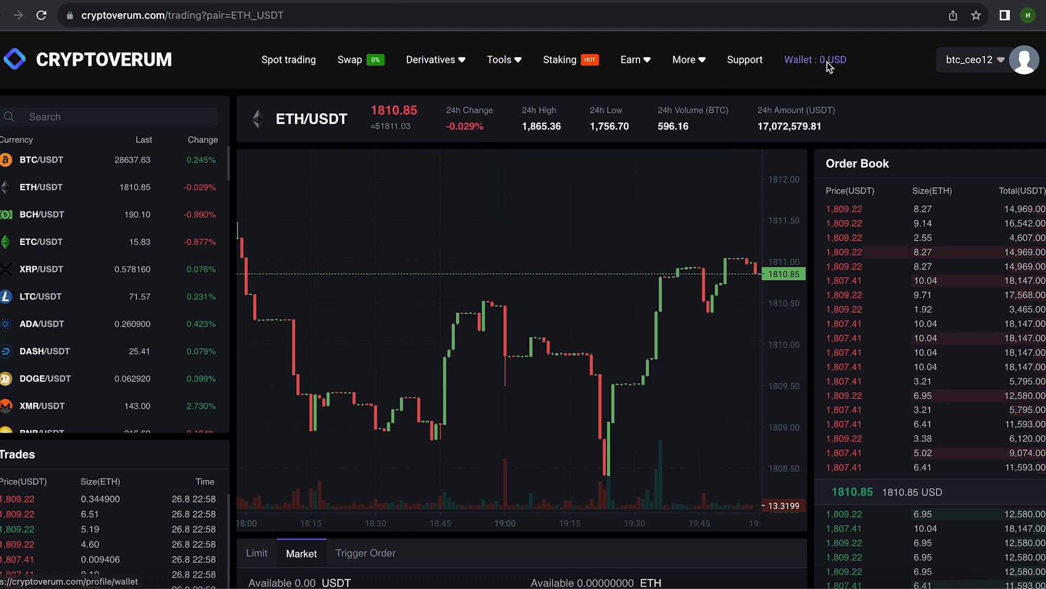
Step: Generate the Cryptoverum ETH deposit address and copy it to the clipboard
{"action": "left_click", "coordinate": [814, 59]}
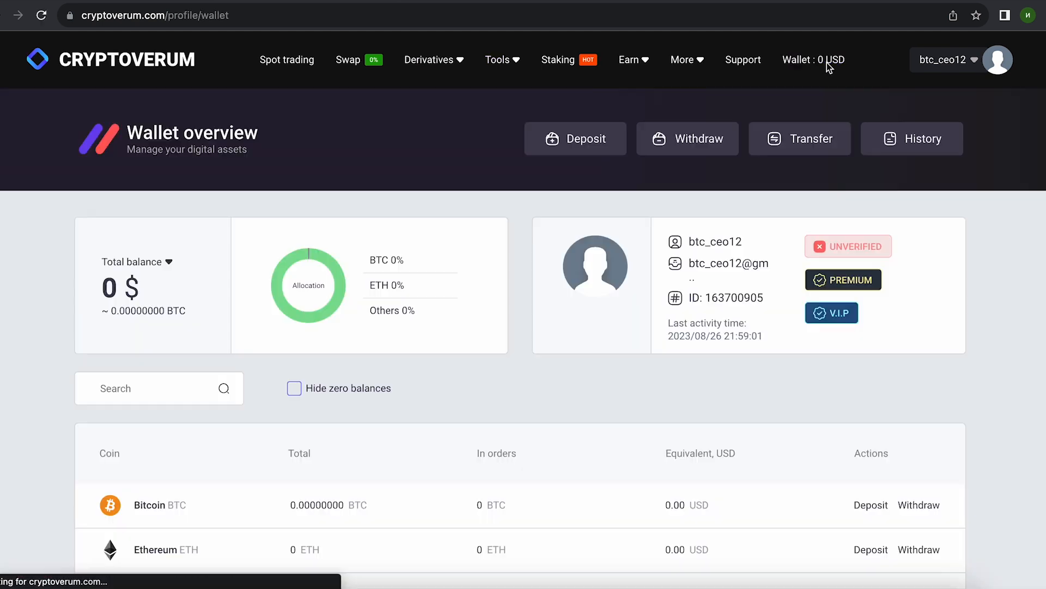
{"action": "left_click", "coordinate": [575, 138]}
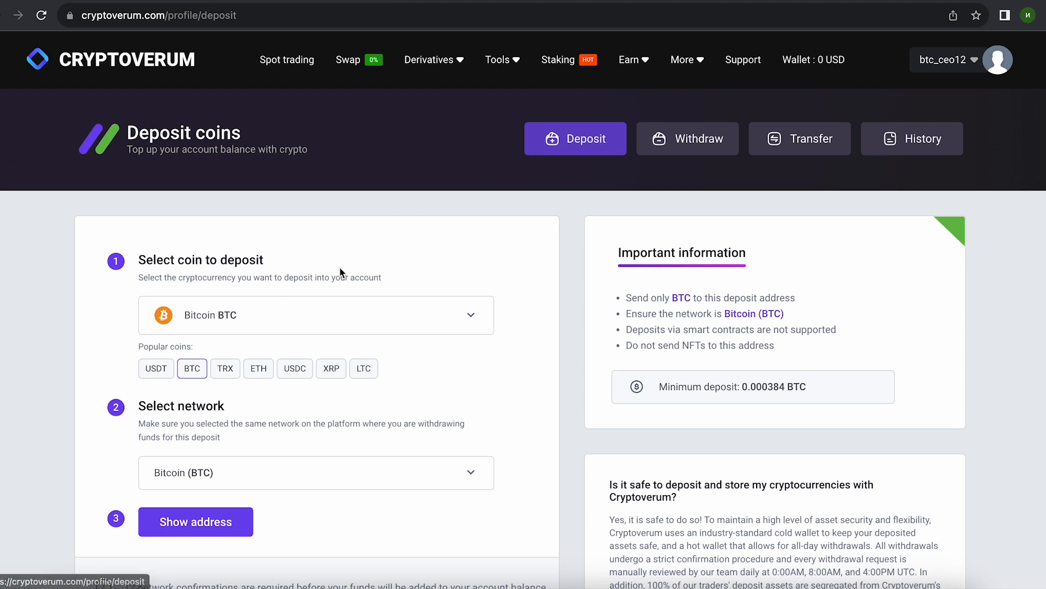
{"action": "left_click", "coordinate": [258, 367]}
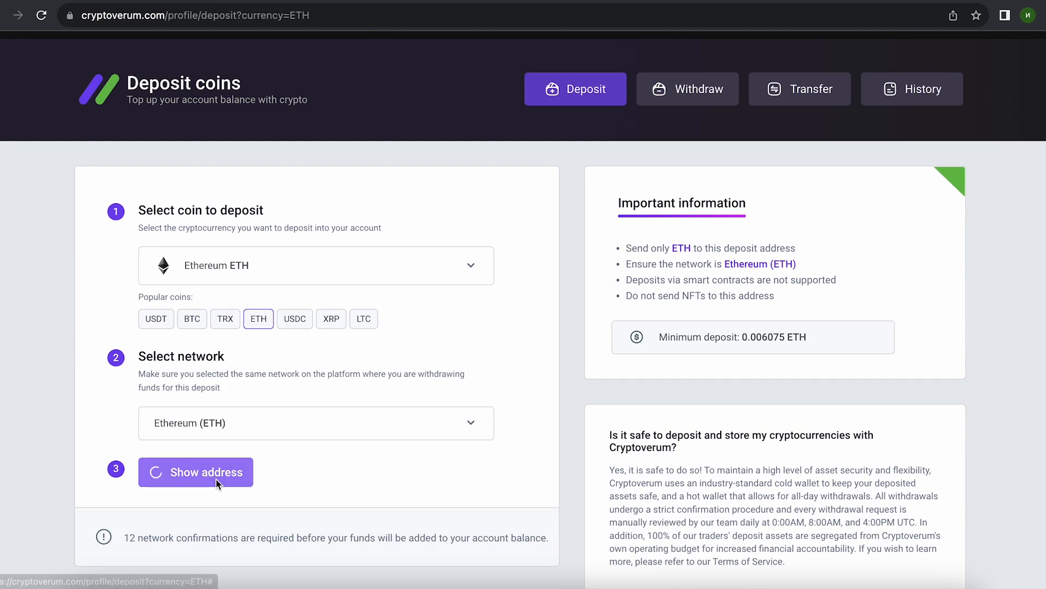
{"action": "scroll", "scroll_direction": "down", "scroll_amount": 3}
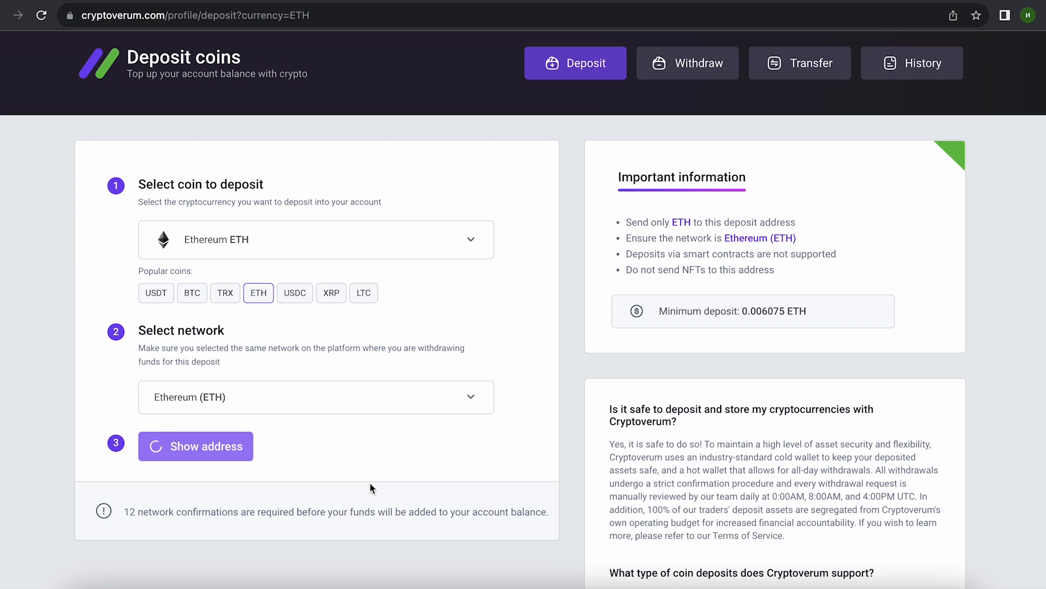
{"action": "left_click", "coordinate": [195, 446]}
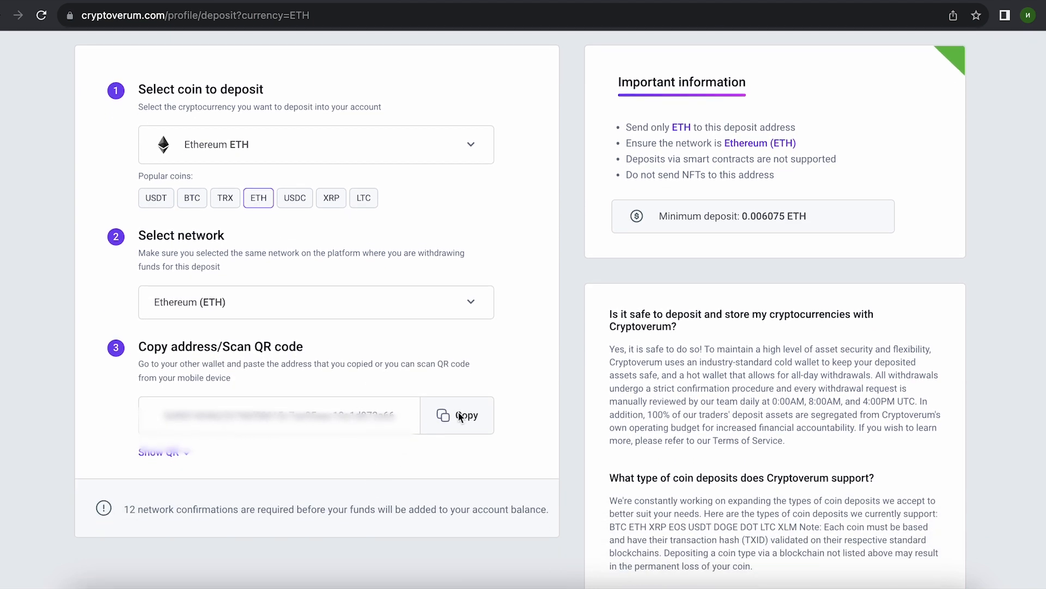
{"action": "left_click", "coordinate": [457, 414]}
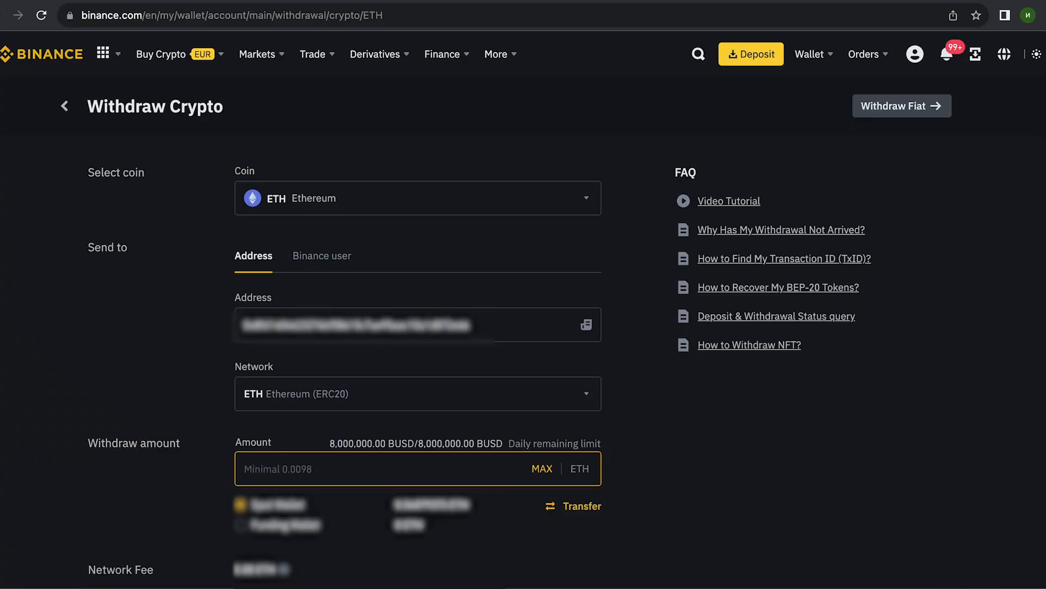
Step: Enter 4 ETH as the Binance withdrawal amount
{"action": "type", "text": "4"}
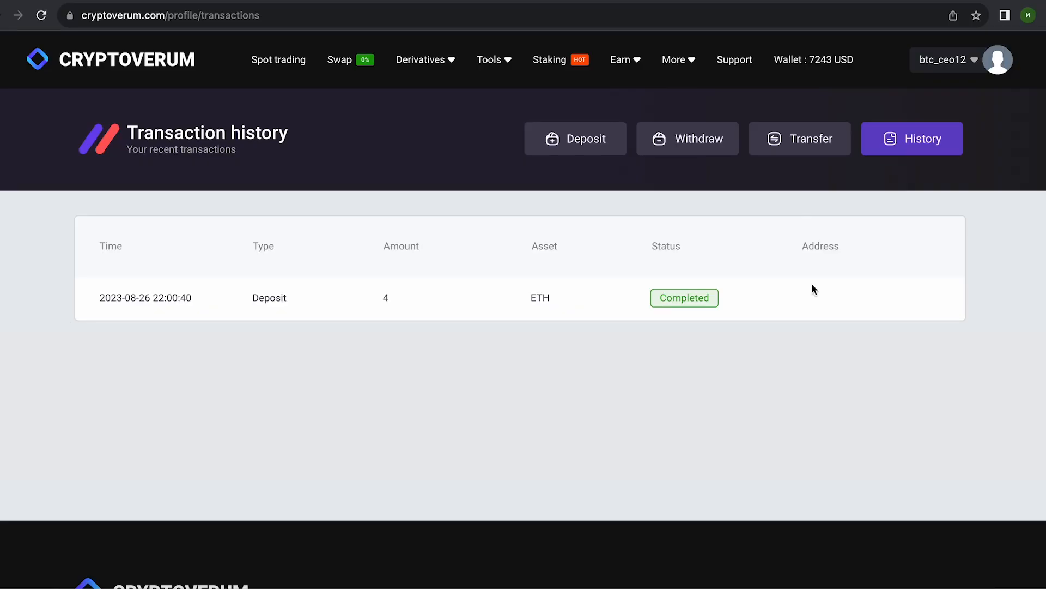
{"action": "mouse_move", "coordinate": [813, 59]}
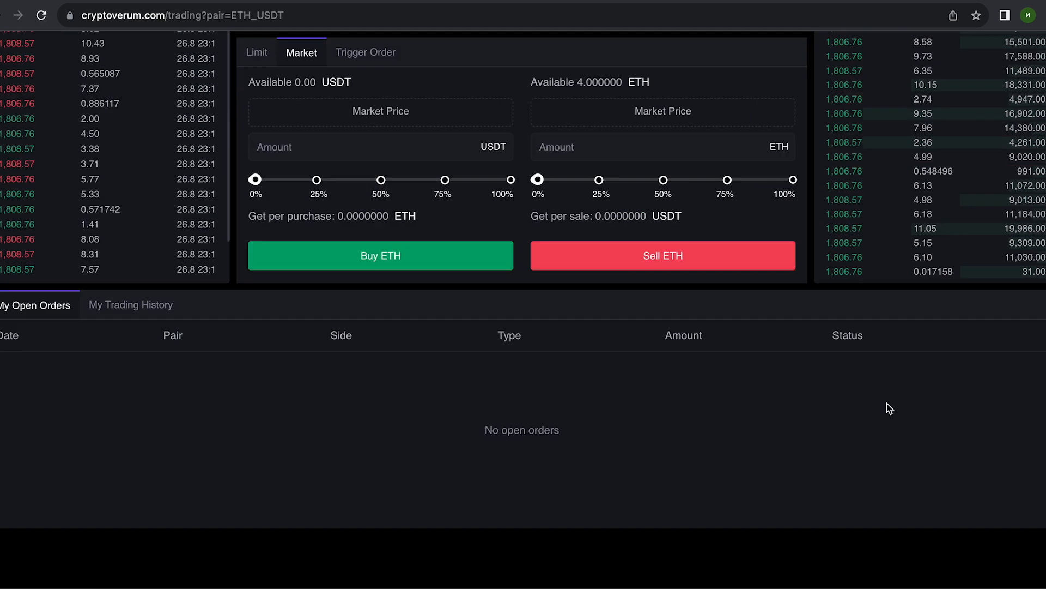
Step: Market-sell 100% of the 4 ETH balance, yielding 7241.56 USDT
{"action": "left_click", "coordinate": [793, 236]}
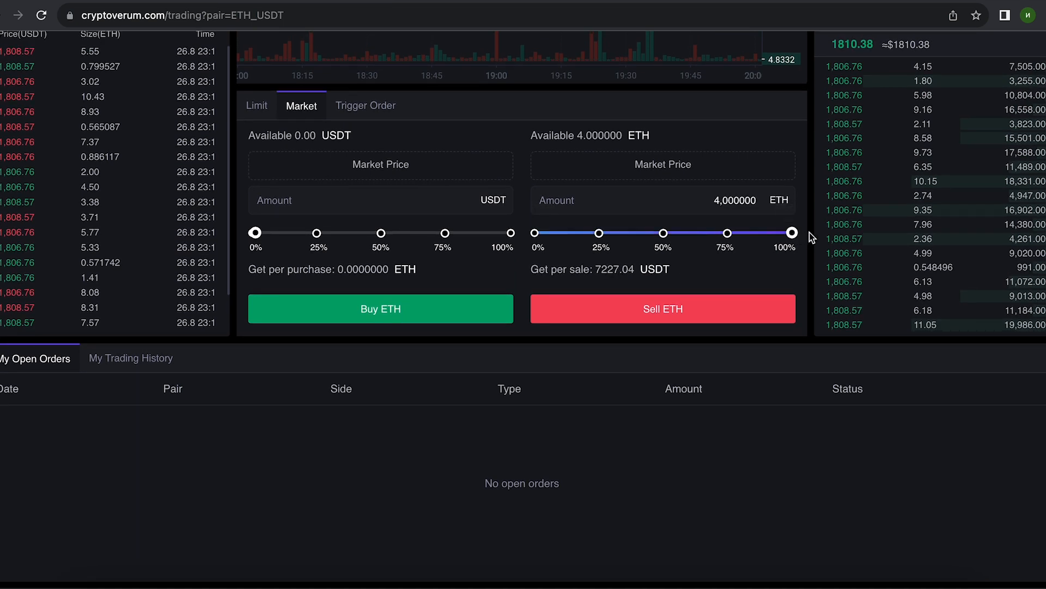
{"action": "left_click", "coordinate": [662, 308]}
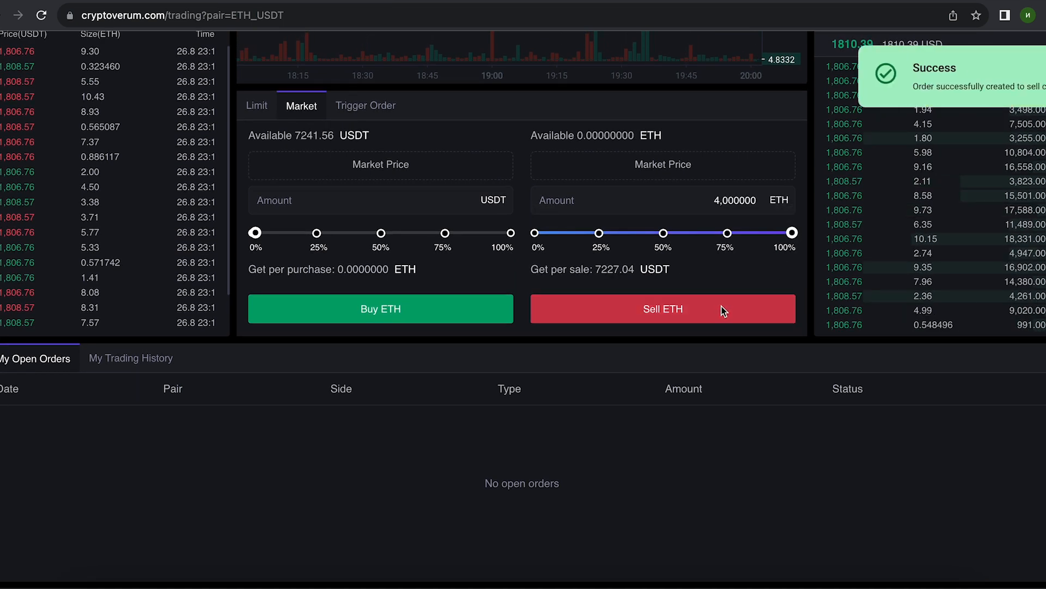
{"action": "left_click", "coordinate": [662, 309]}
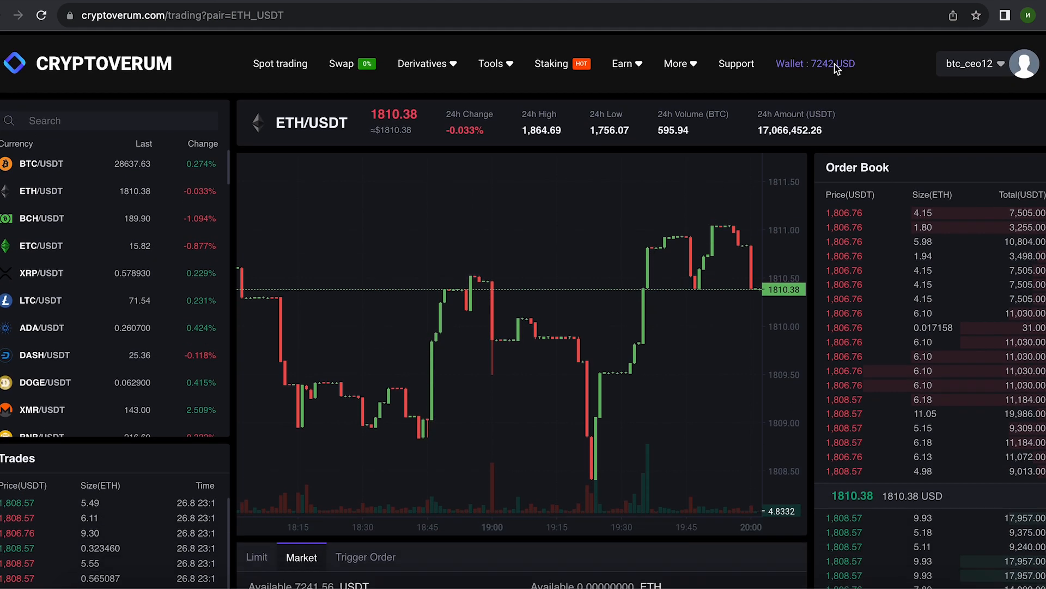
Step: Start a coin withdrawal from the wallet and choose the Tether TRC-20 network
{"action": "left_click", "coordinate": [813, 63]}
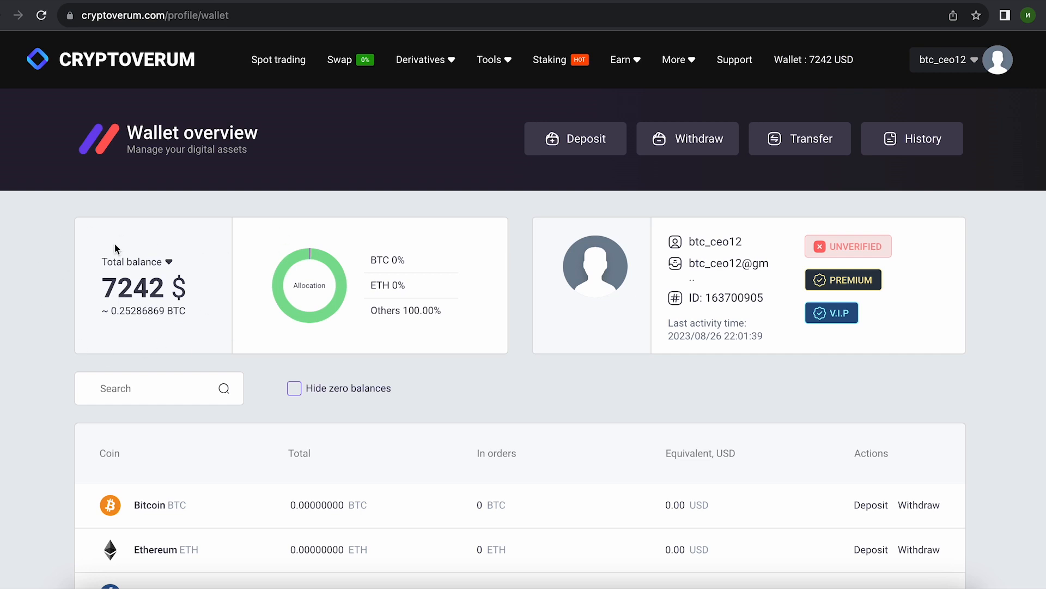
{"action": "mouse_move", "coordinate": [687, 138]}
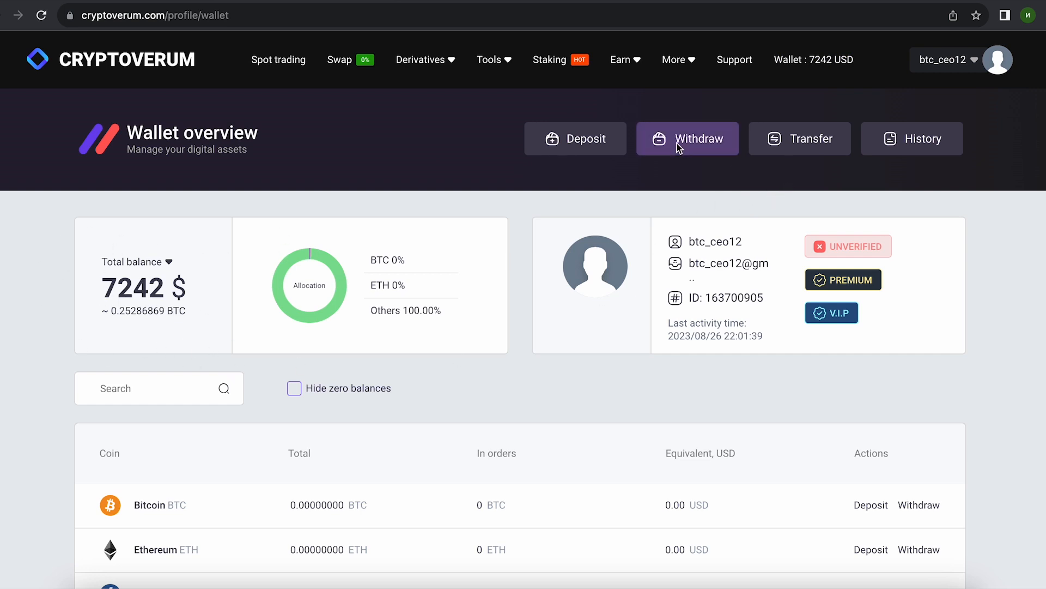
{"action": "left_click", "coordinate": [687, 137]}
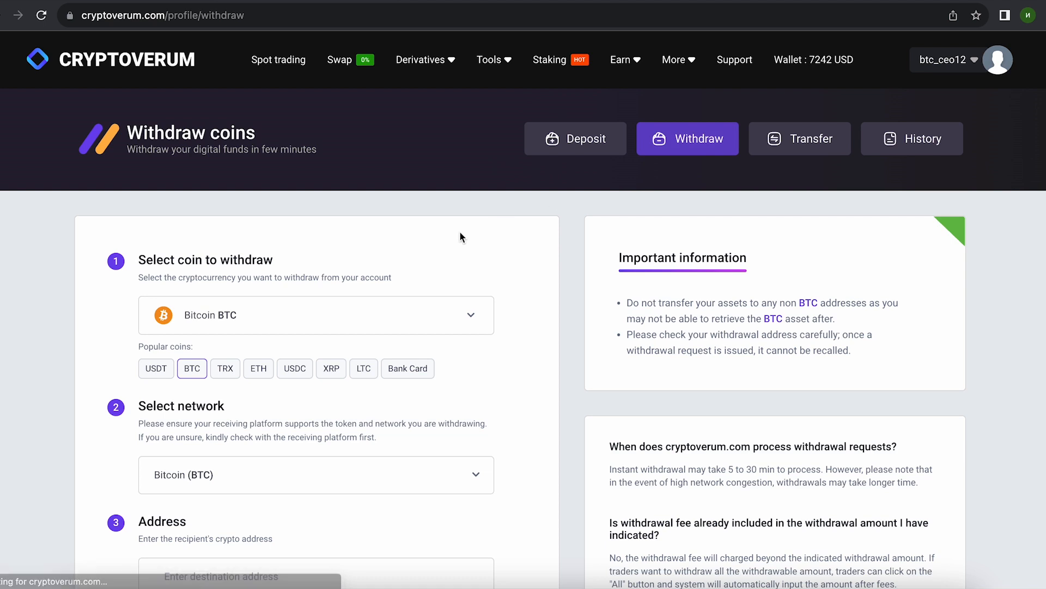
{"action": "scroll", "scroll_direction": "down", "scroll_amount": 3}
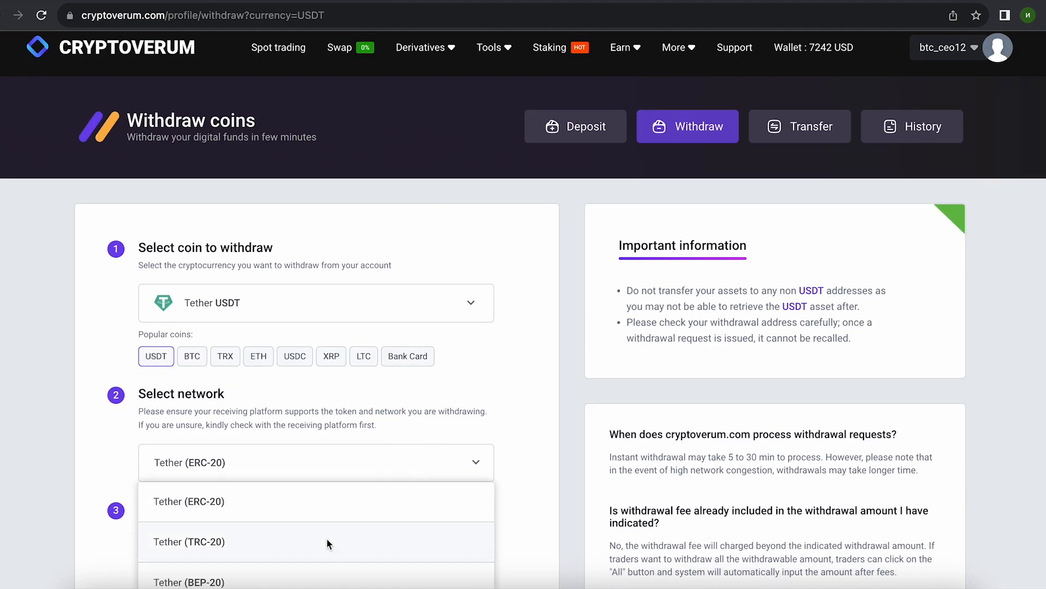
{"action": "left_click", "coordinate": [188, 541]}
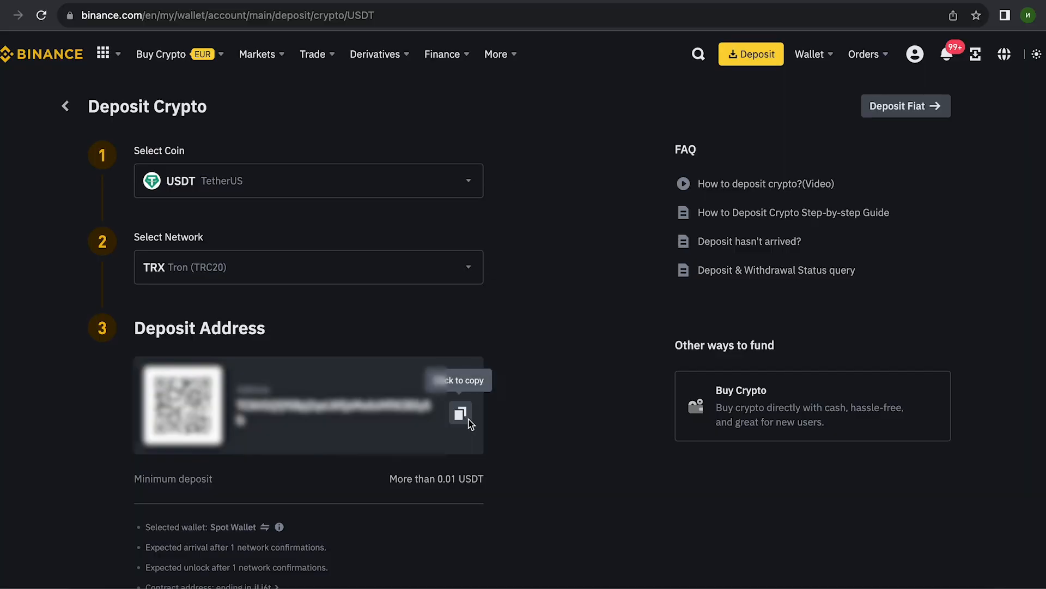
{"action": "mouse_move", "coordinate": [473, 312]}
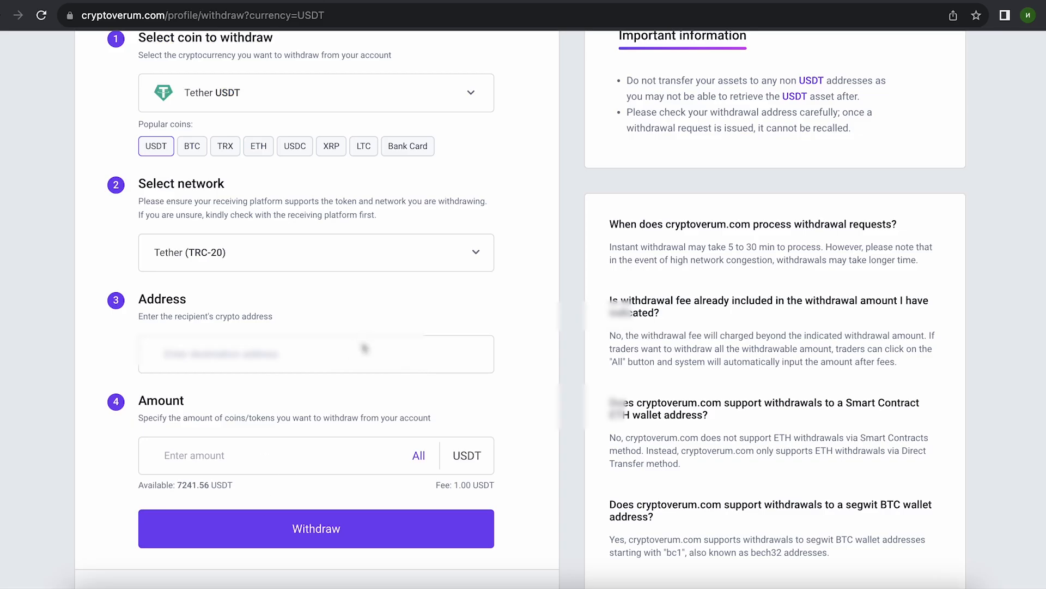
Step: Withdraw the entire available USDT balance and dismiss the success popup
{"action": "left_click", "coordinate": [418, 455]}
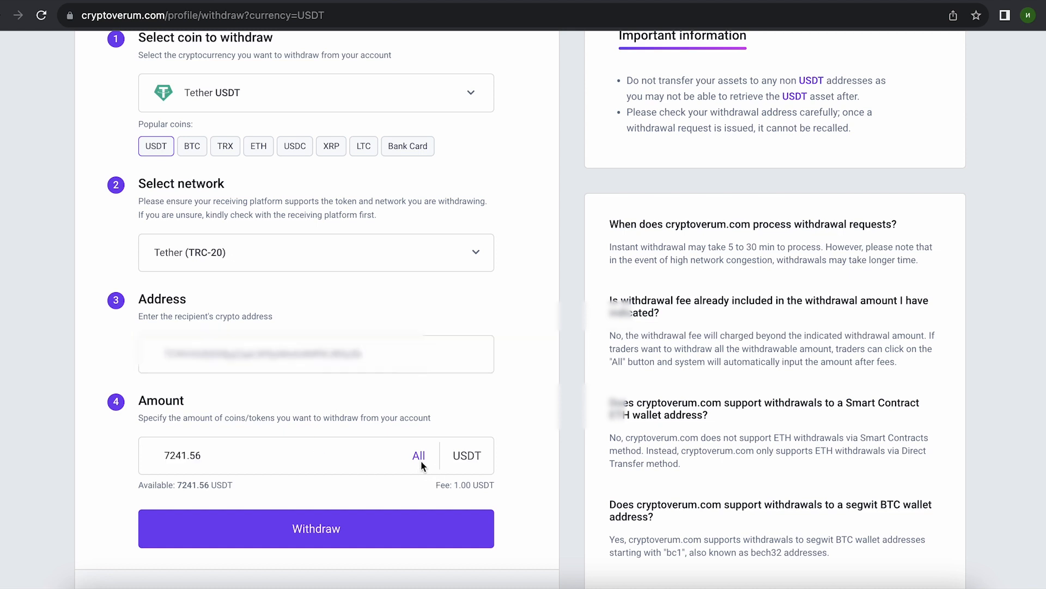
{"action": "mouse_move", "coordinate": [454, 502]}
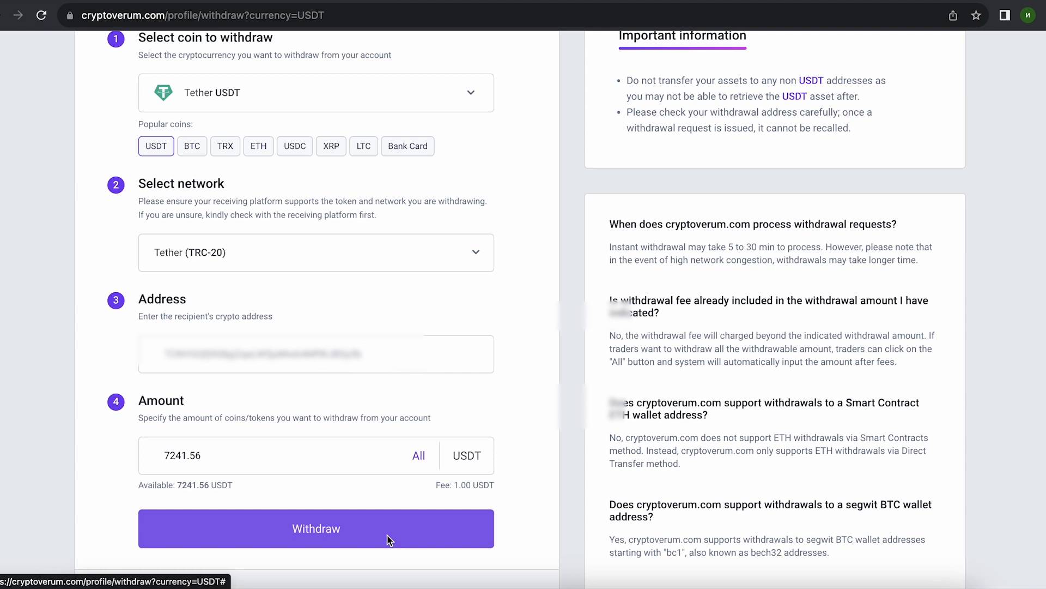
{"action": "left_click", "coordinate": [315, 528]}
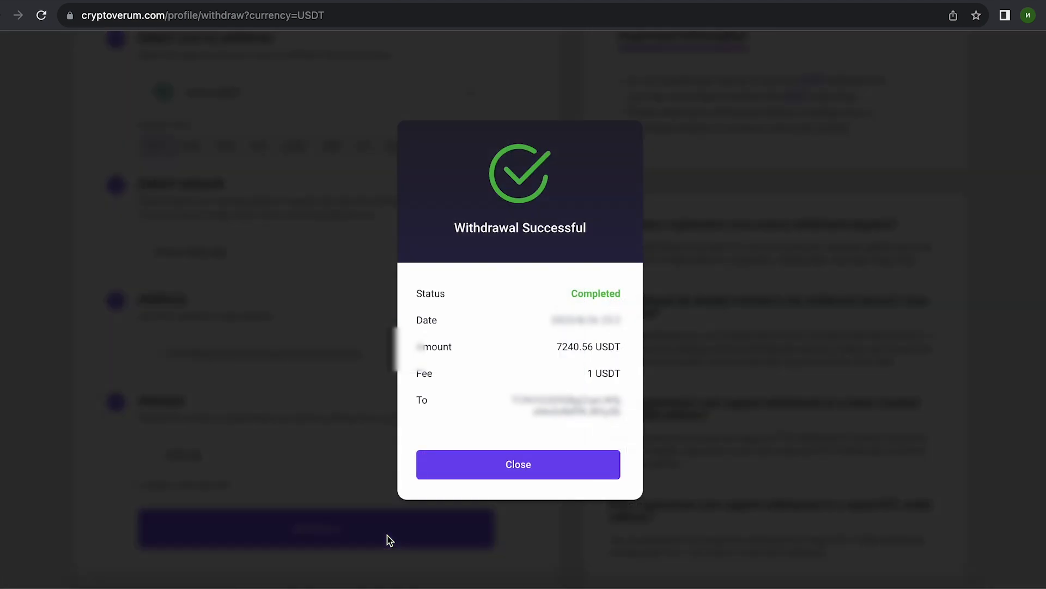
{"action": "left_click", "coordinate": [517, 464]}
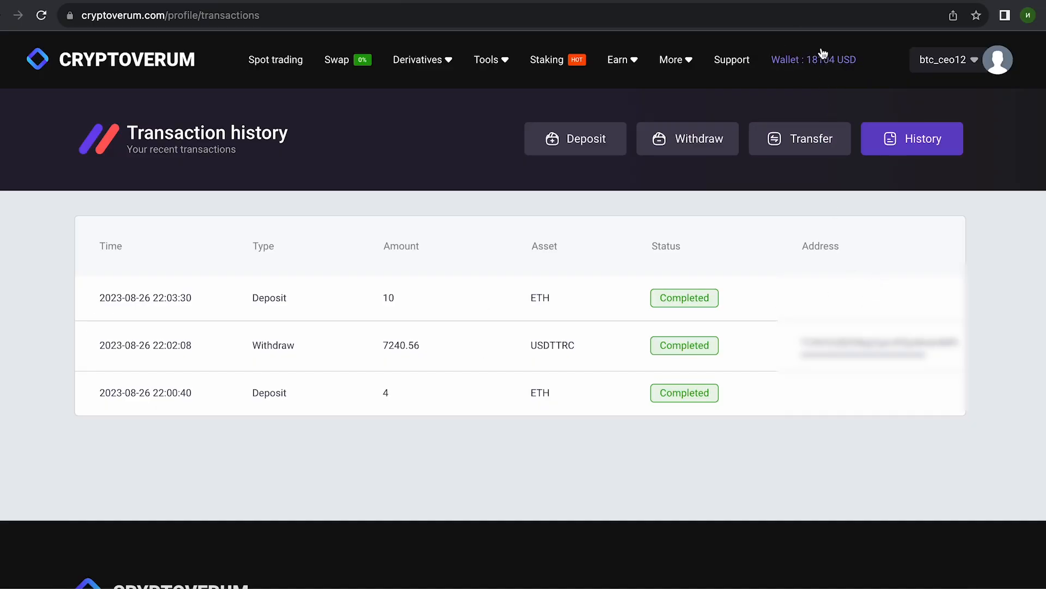
Step: Switch to the ETH/USDT spot pair and market-sell all 10 ETH
{"action": "left_click", "coordinate": [275, 60]}
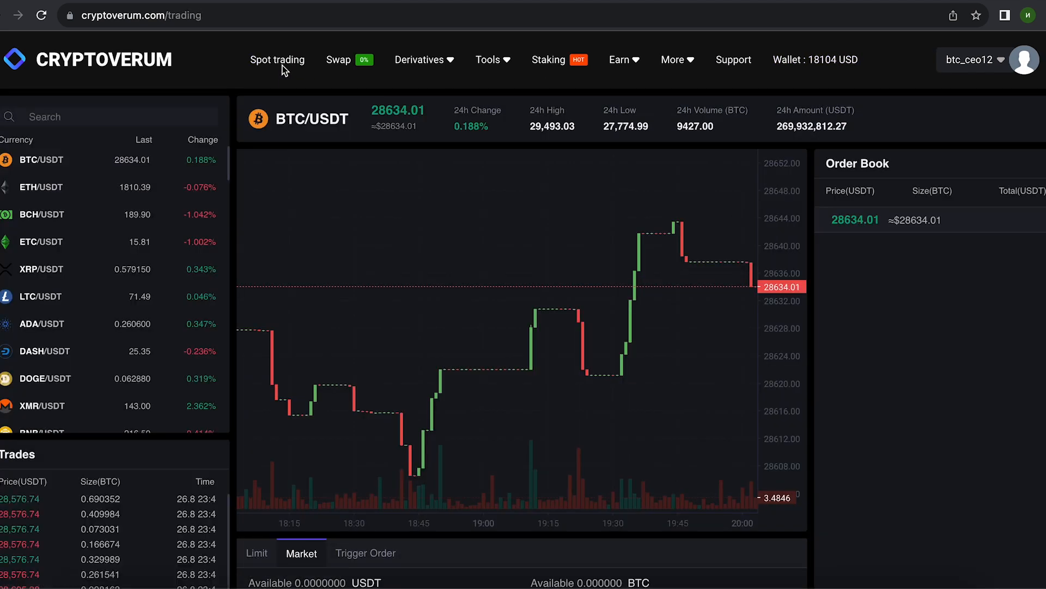
{"action": "left_click", "coordinate": [42, 186]}
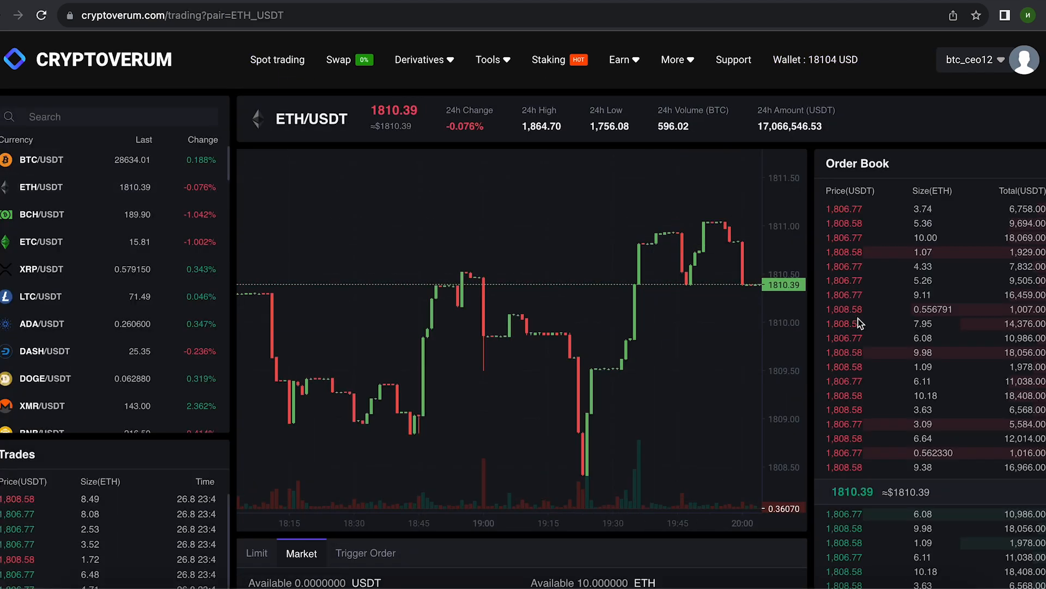
{"action": "scroll", "scroll_direction": "down", "scroll_amount": 3}
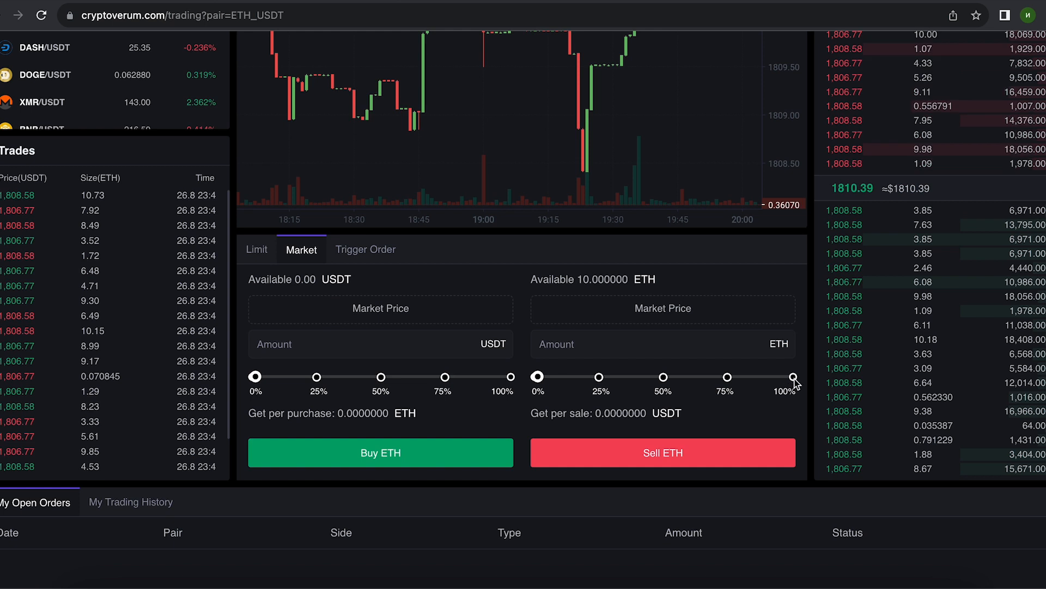
{"action": "left_click", "coordinate": [791, 375]}
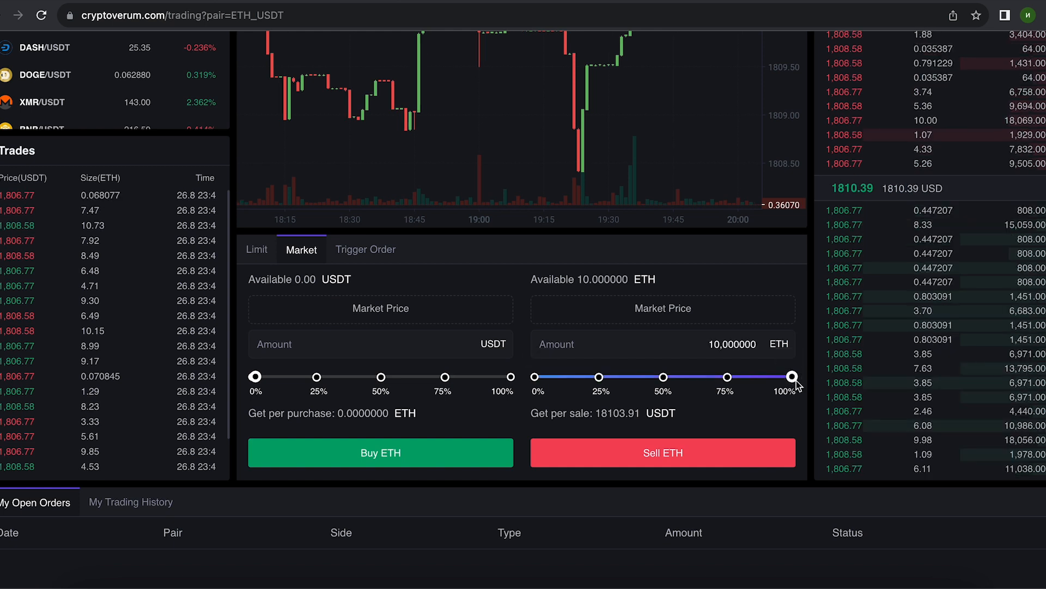
{"action": "left_click", "coordinate": [663, 452]}
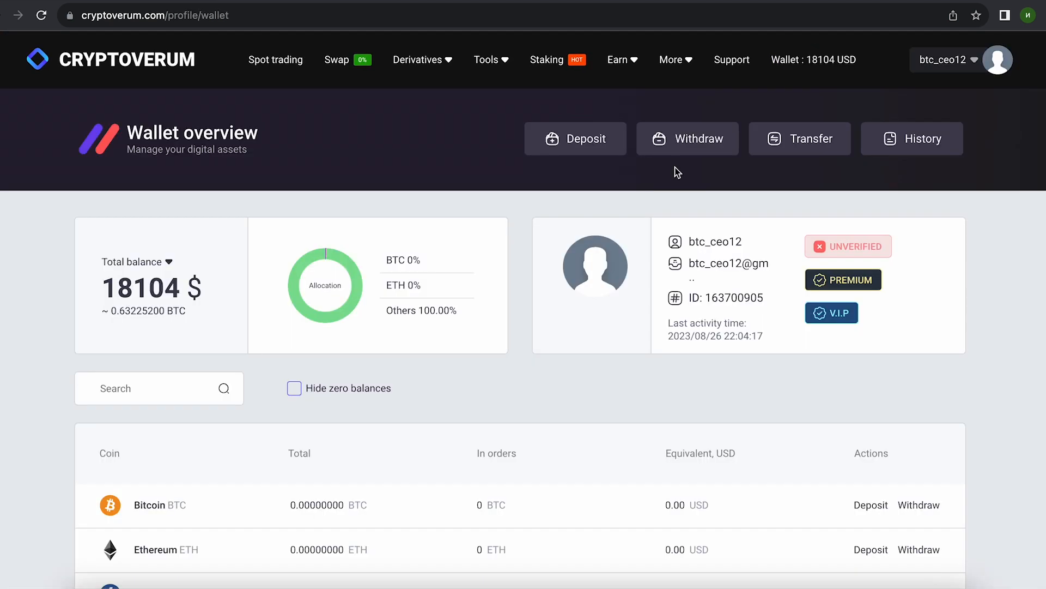
Step: Open the withdrawal form with Tether USDT selected as the coin
{"action": "left_click", "coordinate": [687, 138]}
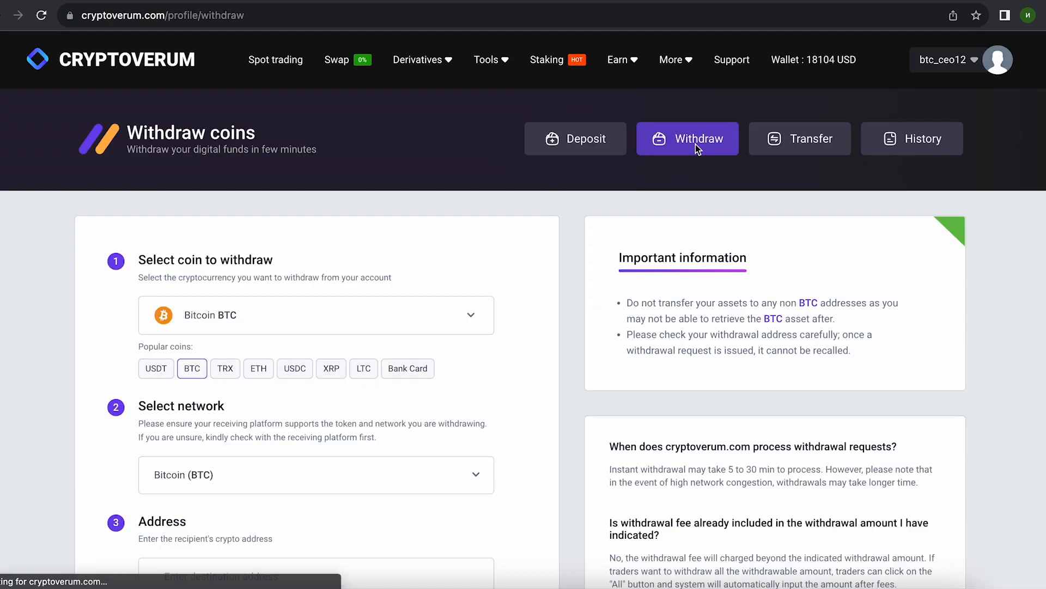
{"action": "left_click", "coordinate": [316, 315]}
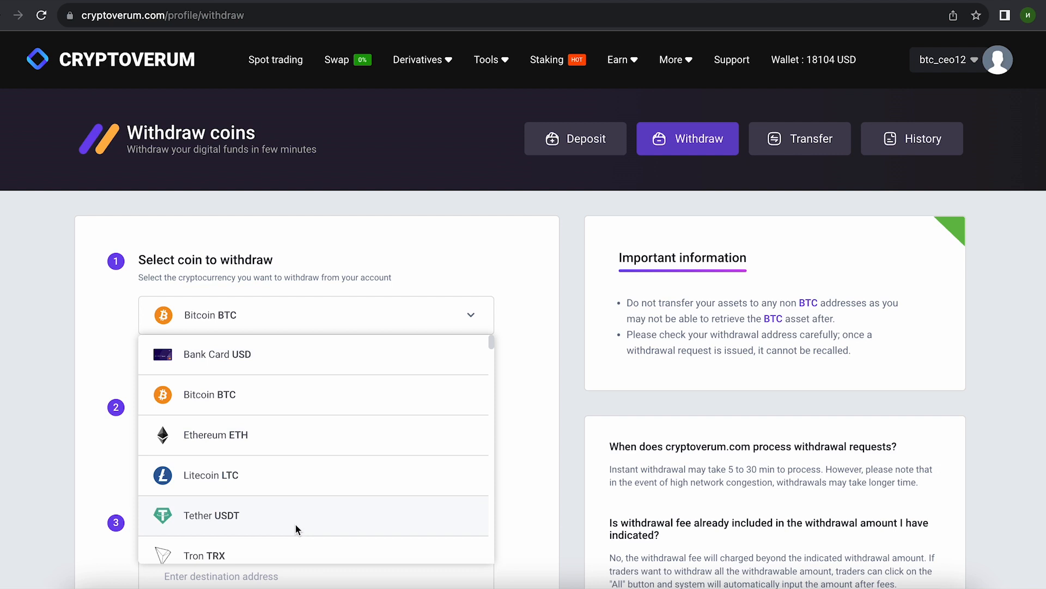
{"action": "left_click", "coordinate": [211, 514]}
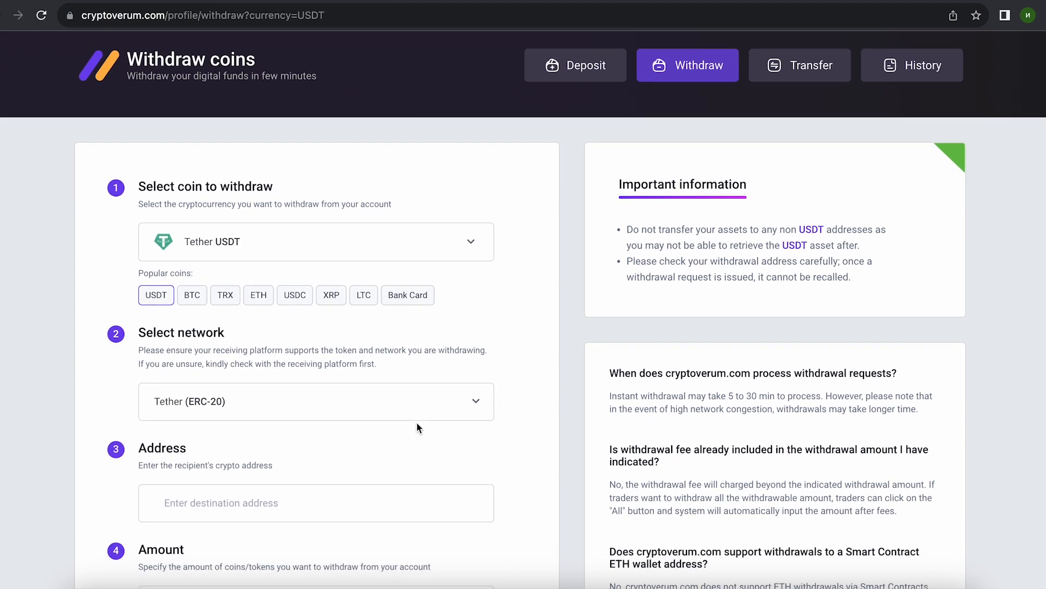
Step: Submit the 18102.91 USDT TRC-20 withdrawal and close the confirmation
{"action": "scroll", "scroll_direction": "down", "scroll_amount": 3}
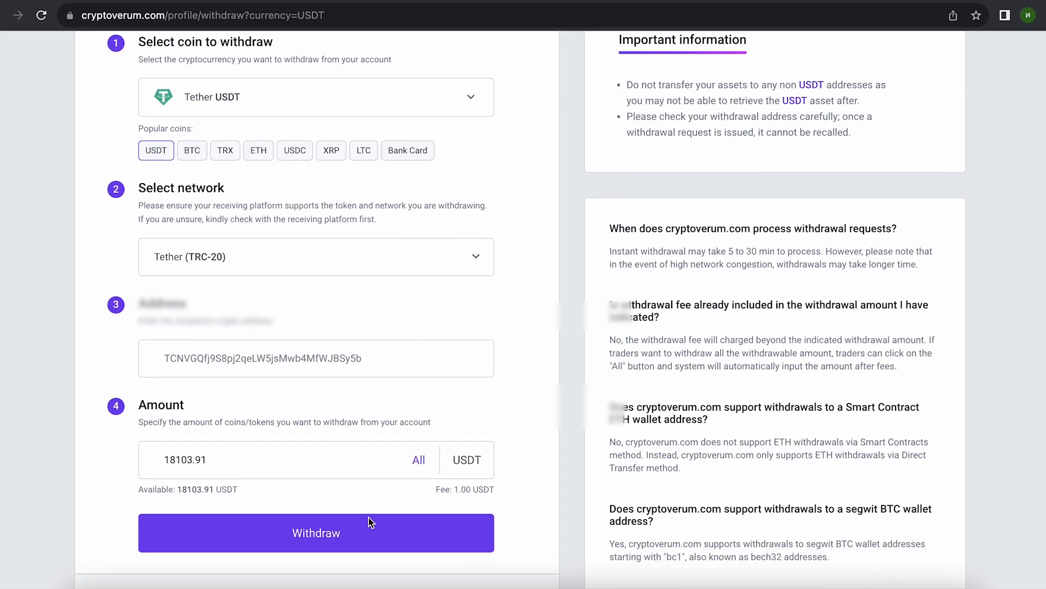
{"action": "scroll", "scroll_direction": "down", "scroll_amount": 3}
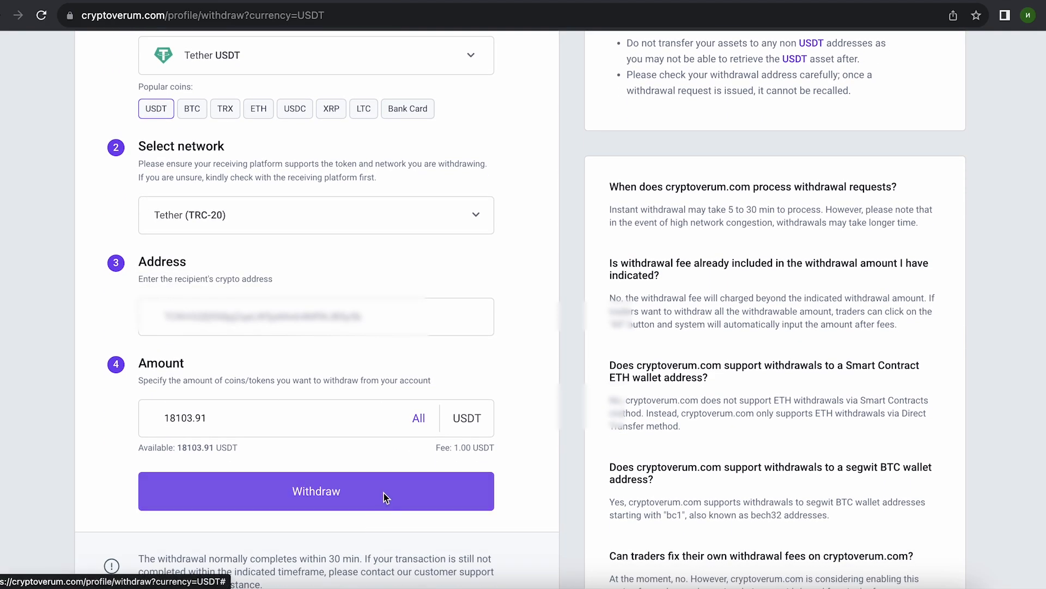
{"action": "left_click", "coordinate": [315, 491]}
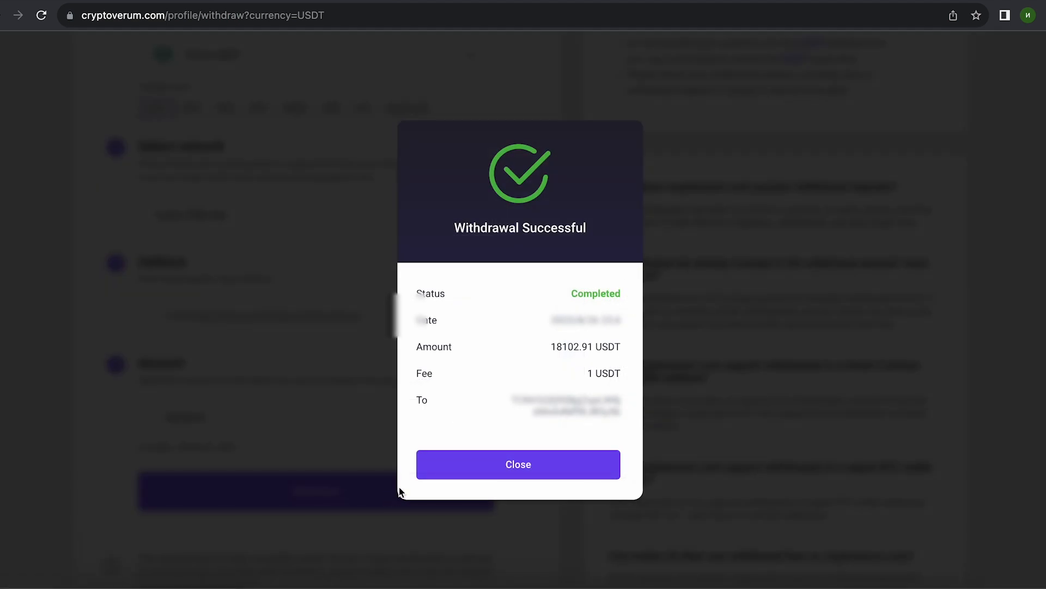
{"action": "left_click", "coordinate": [518, 464]}
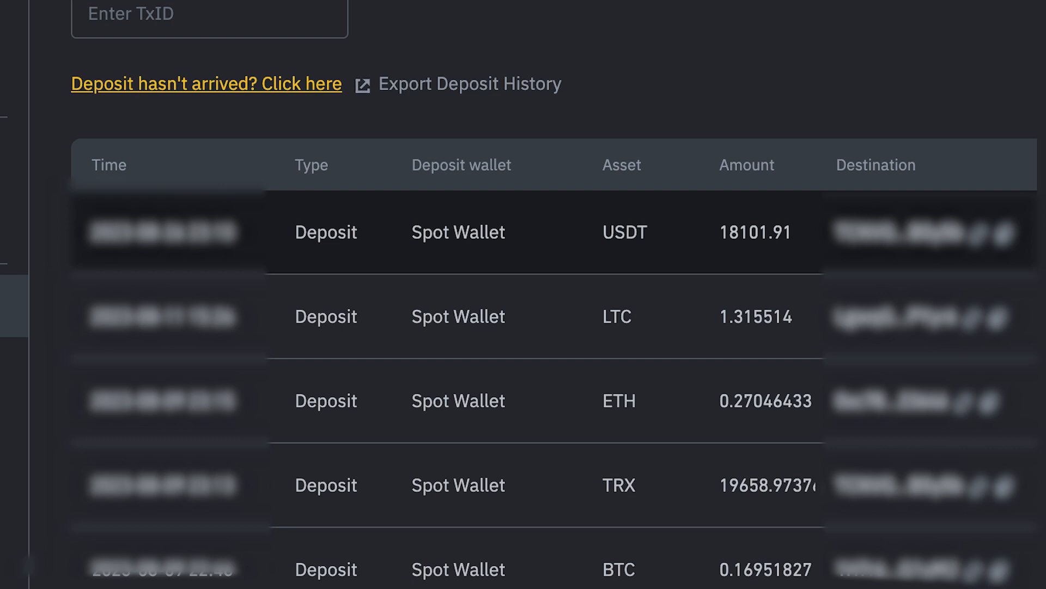